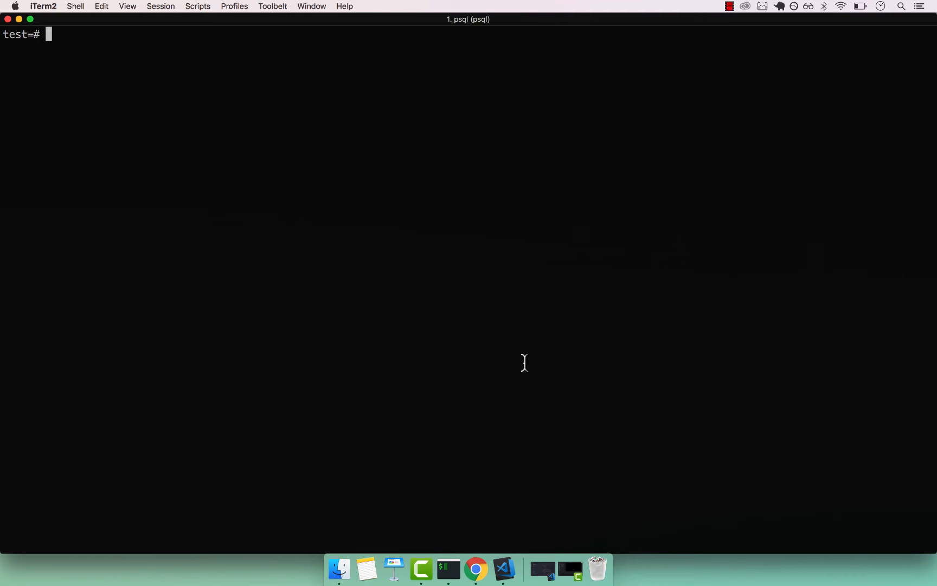
- Write SELECT * FROM person as the first line of the query
text(S)
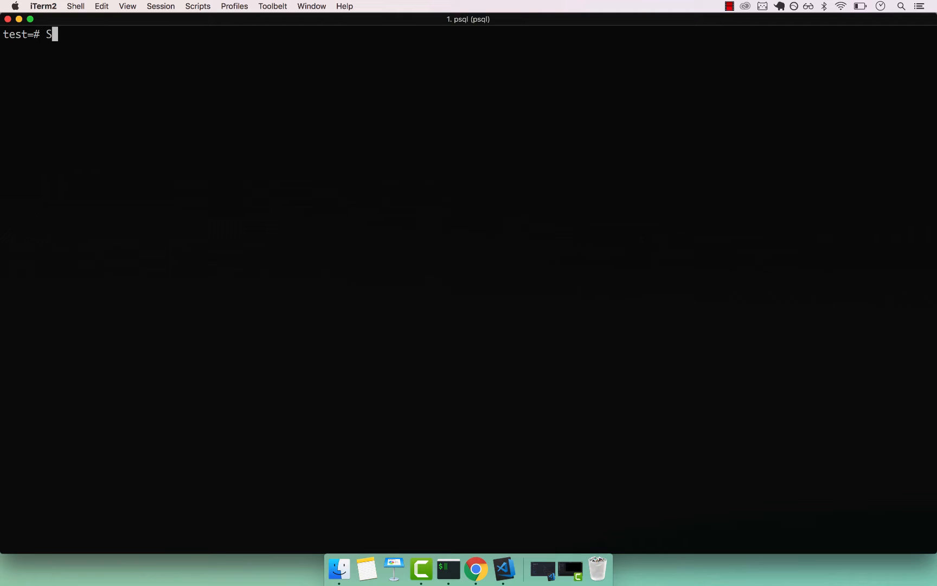
text(ELECT)
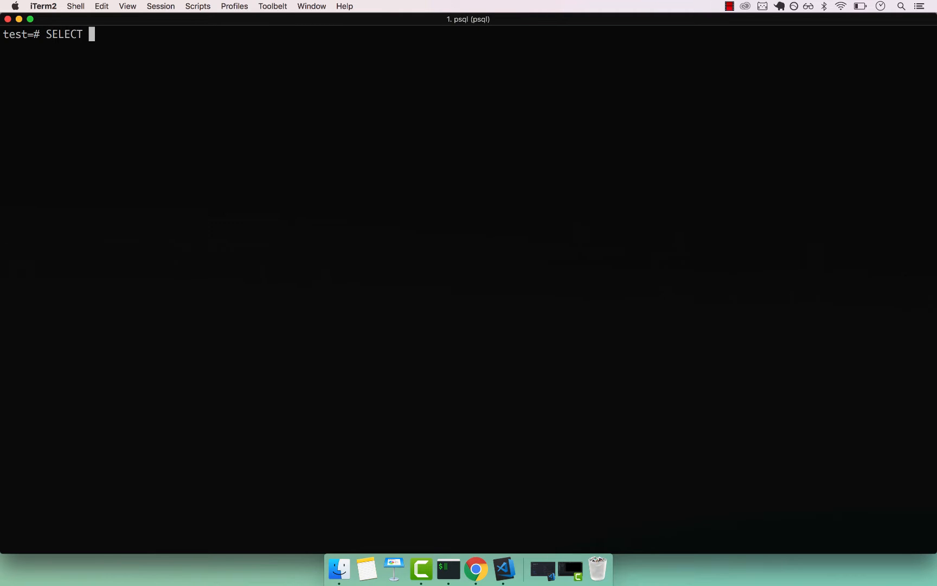
text(* FROM pers)
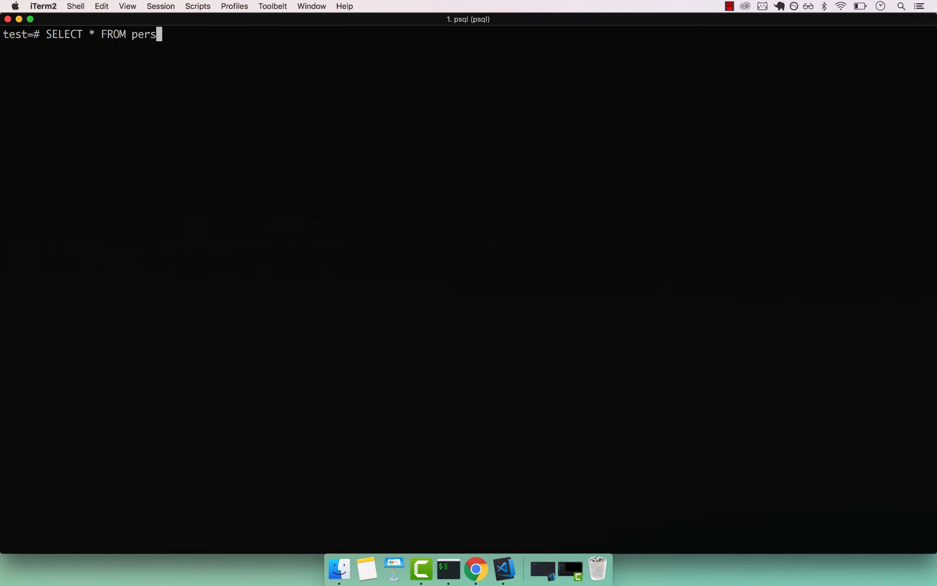
text(on)
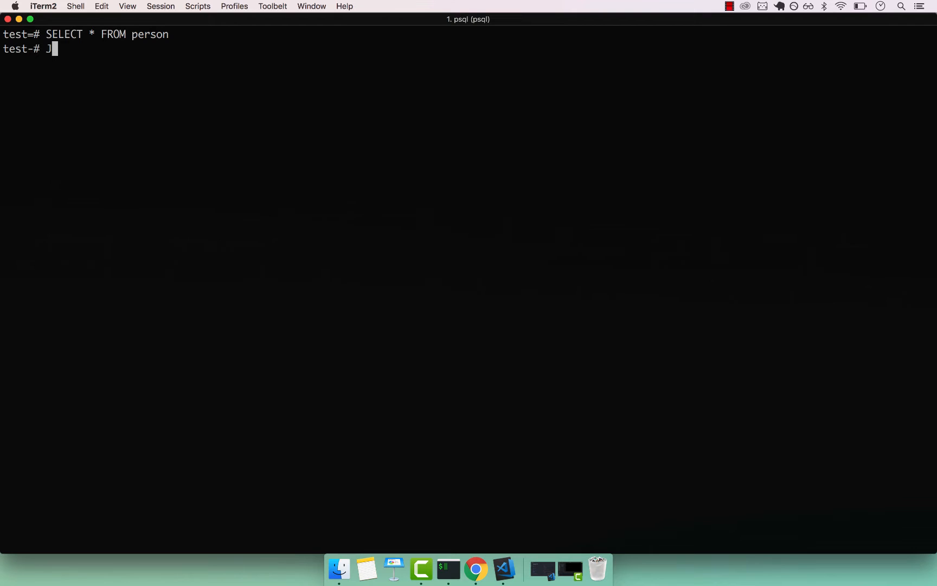
key(Backspace)
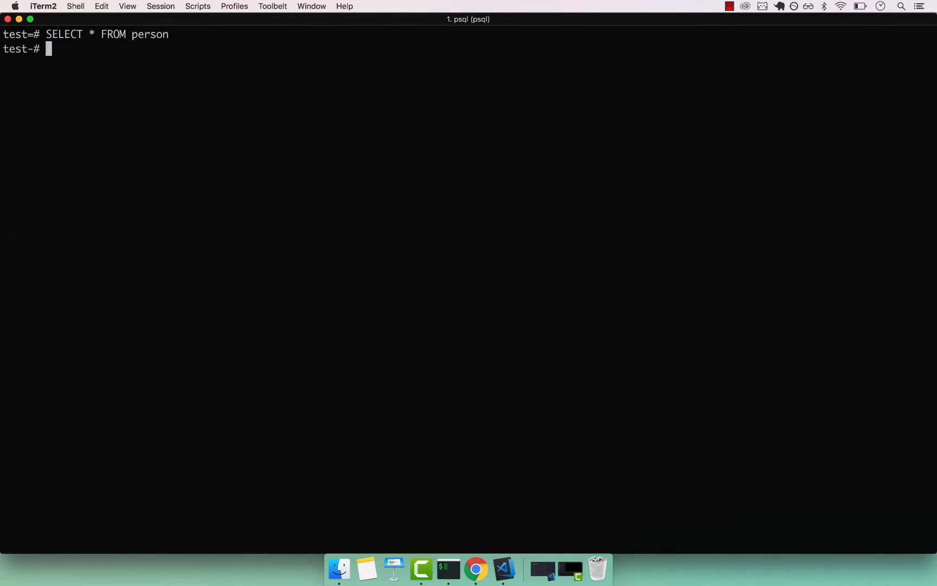
- Add LEFT JOIN car ON car.id = person.car_id on the next line
text(LEFT JOIN)
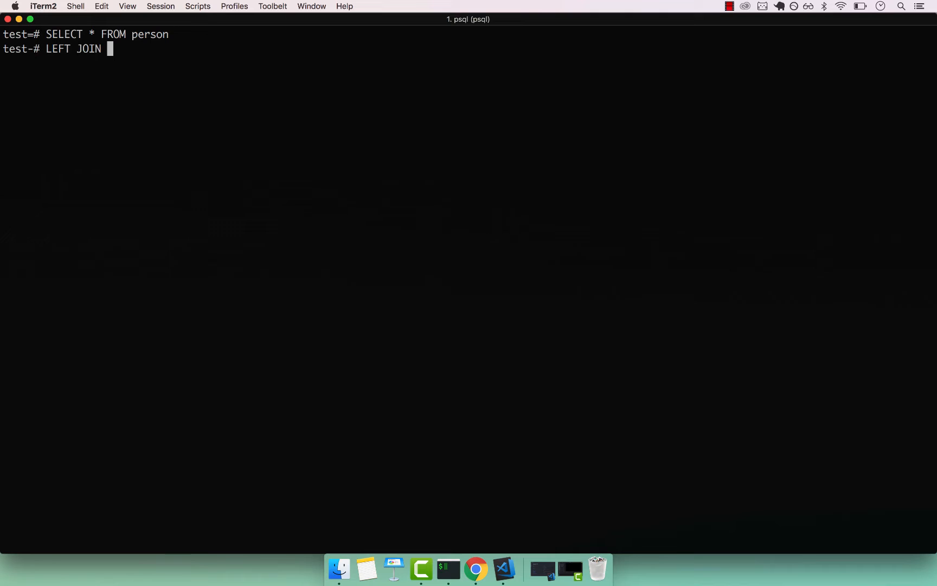
text(car)
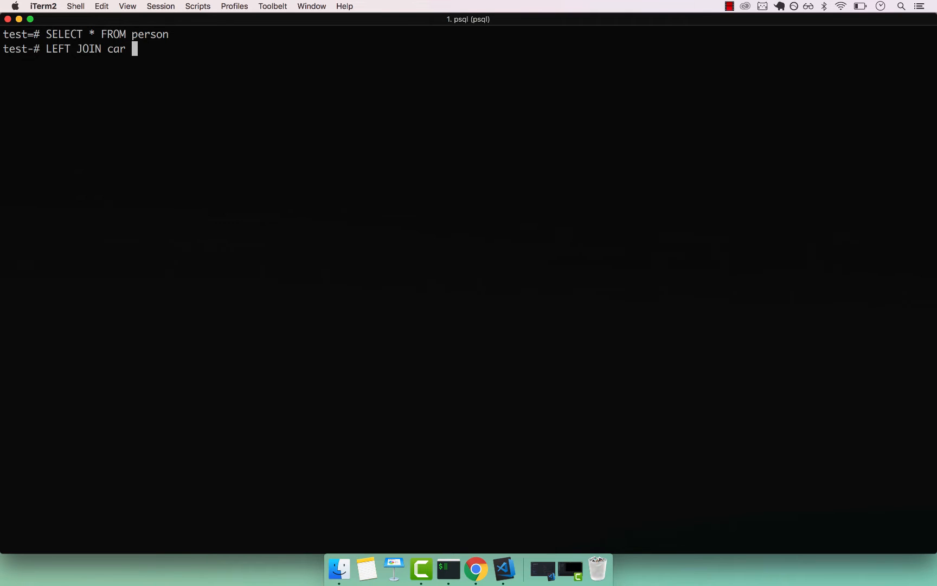
text(ON car.i)
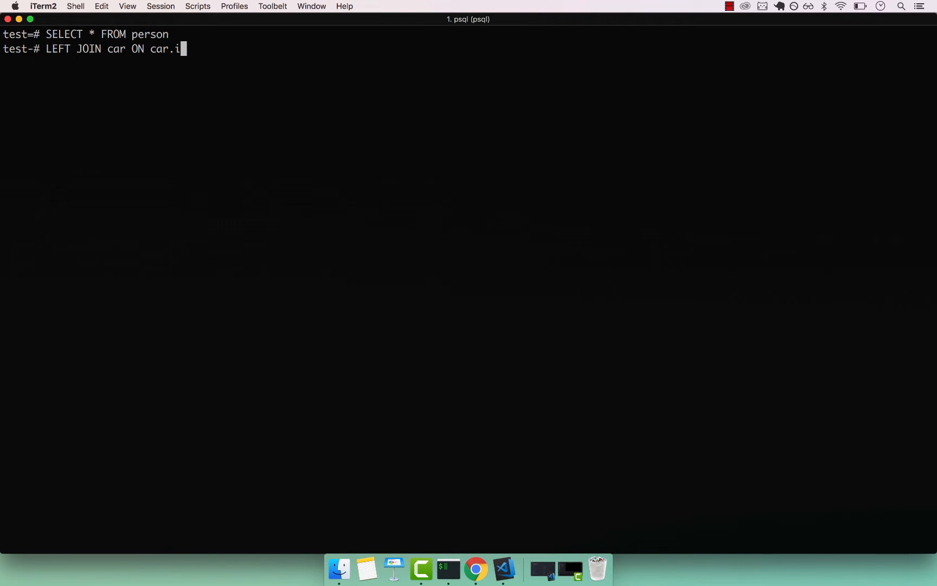
text(d =)
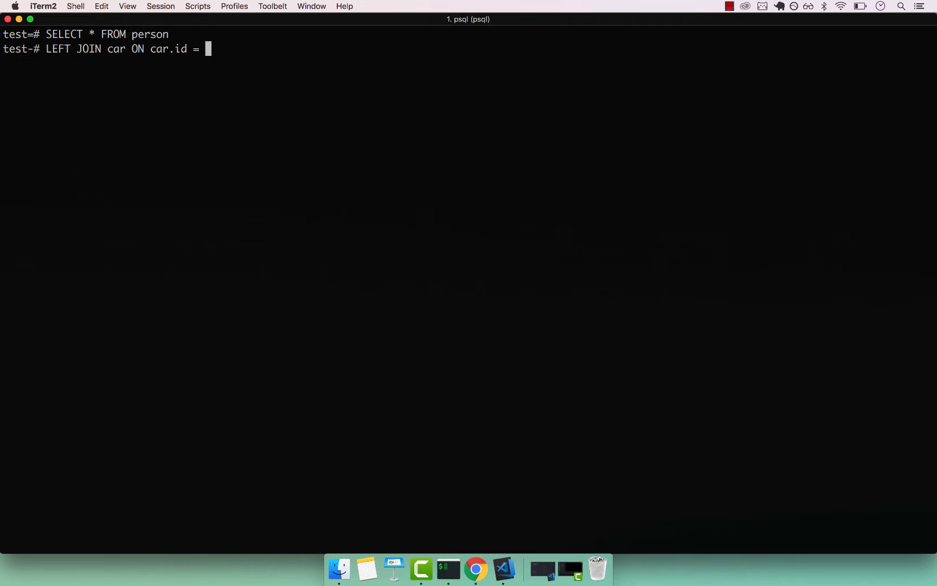
text(person.car_)
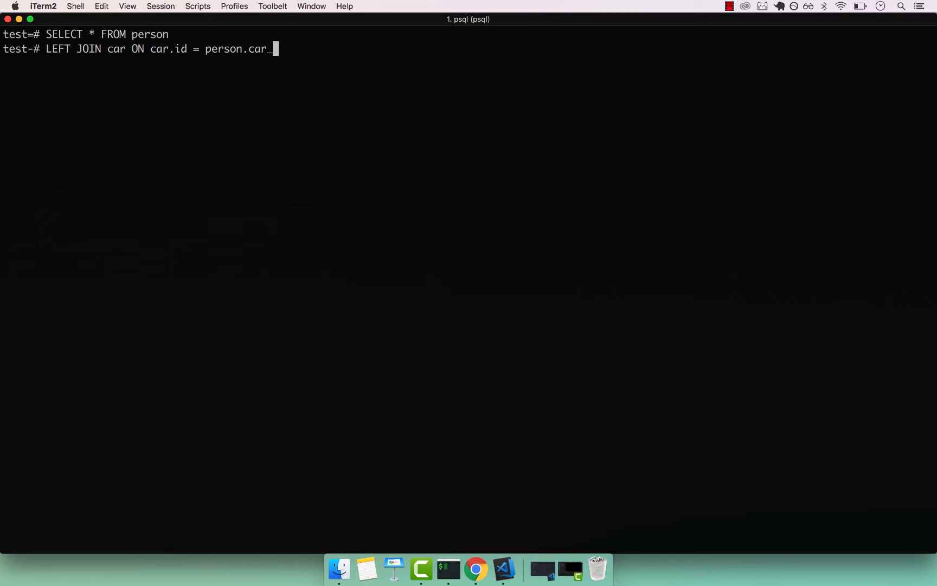
text(id;)
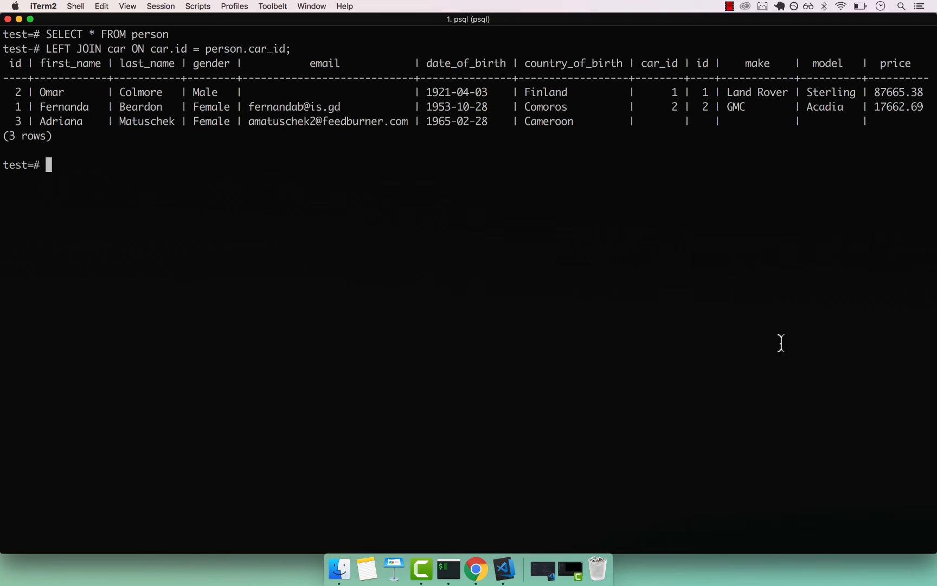
mouse_move(43, 95)
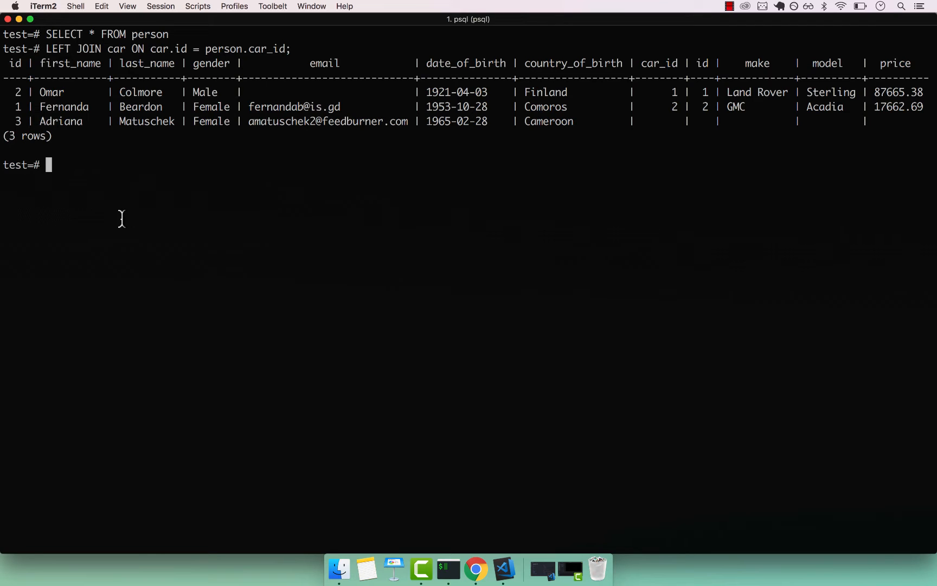
- Run the join, then show psql's \? help scrolled to the Input/Output section
text(\)
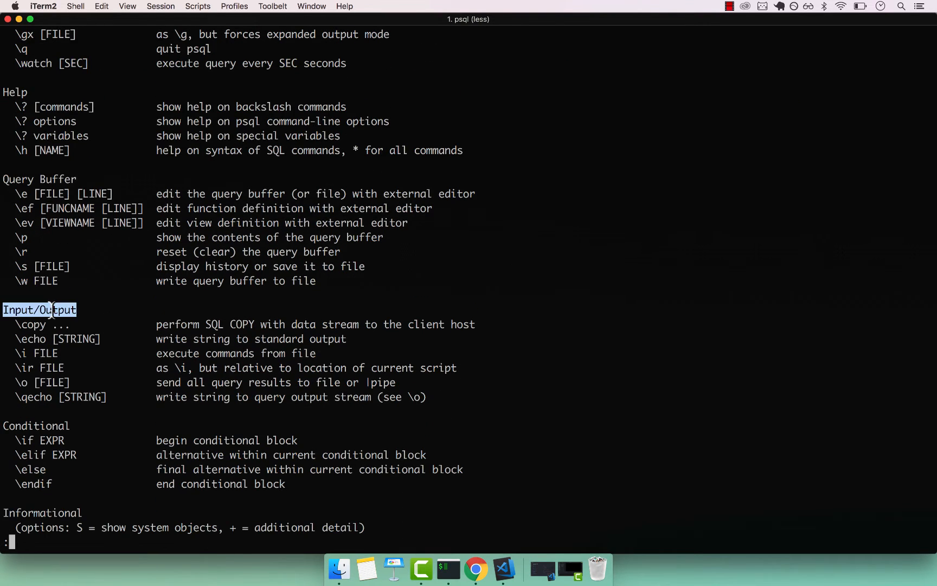
scroll(down, 3)
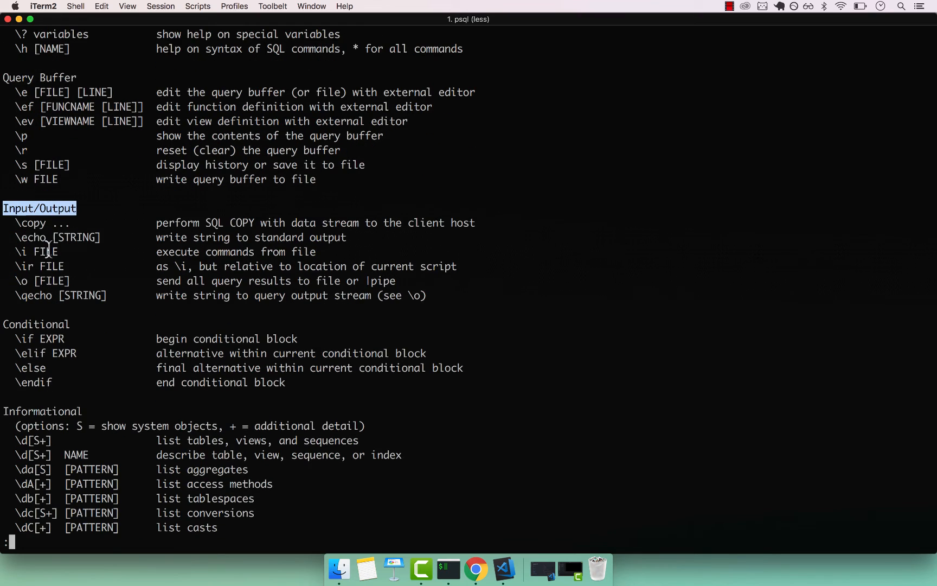
mouse_move(16, 223)
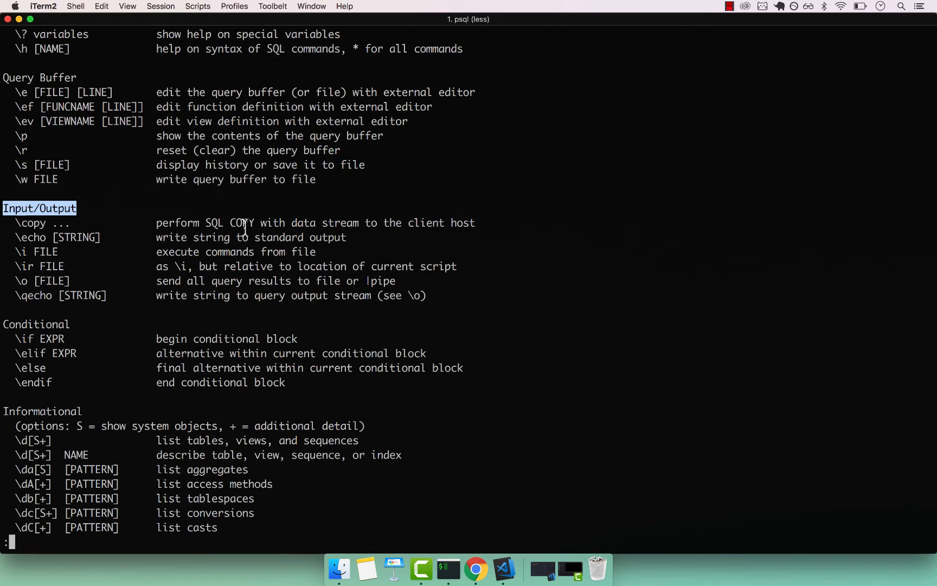
- Start \copy with the person LEFT JOIN car ON car.id = person.car_id query in parentheses
key(q)
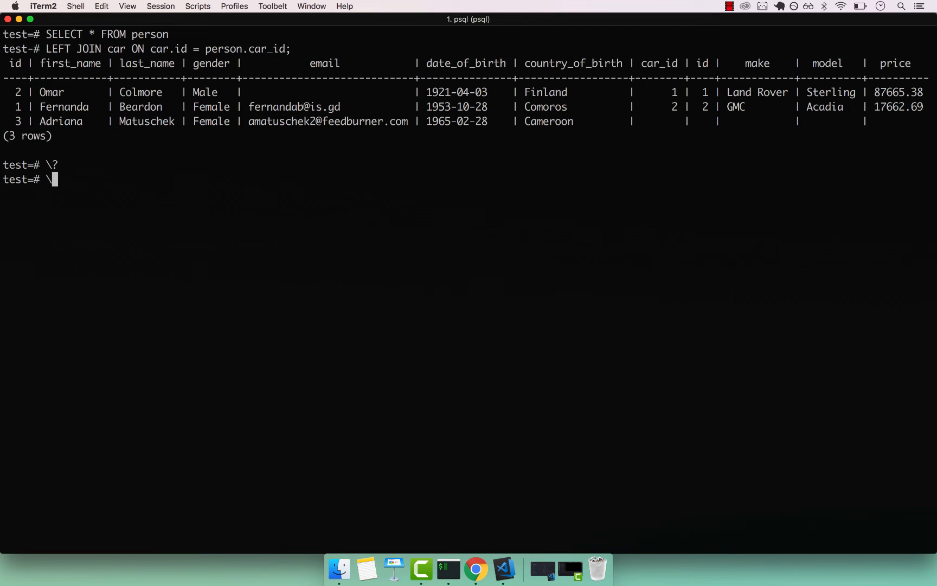
text(c)
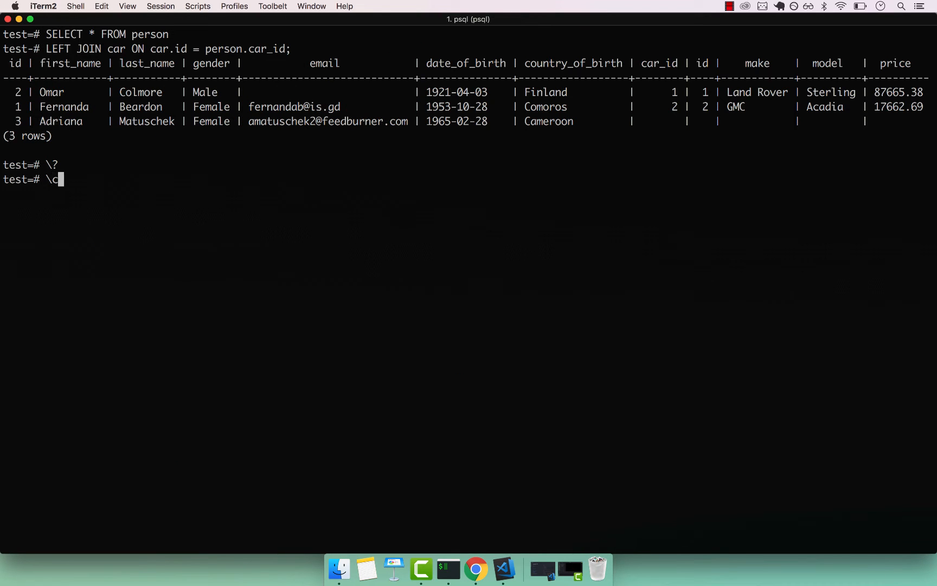
text(opy)
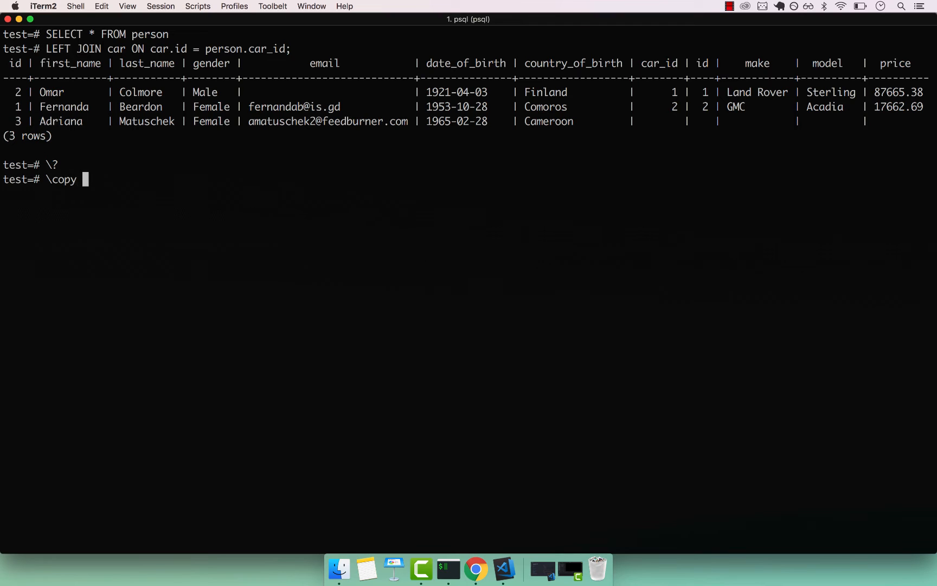
text(()
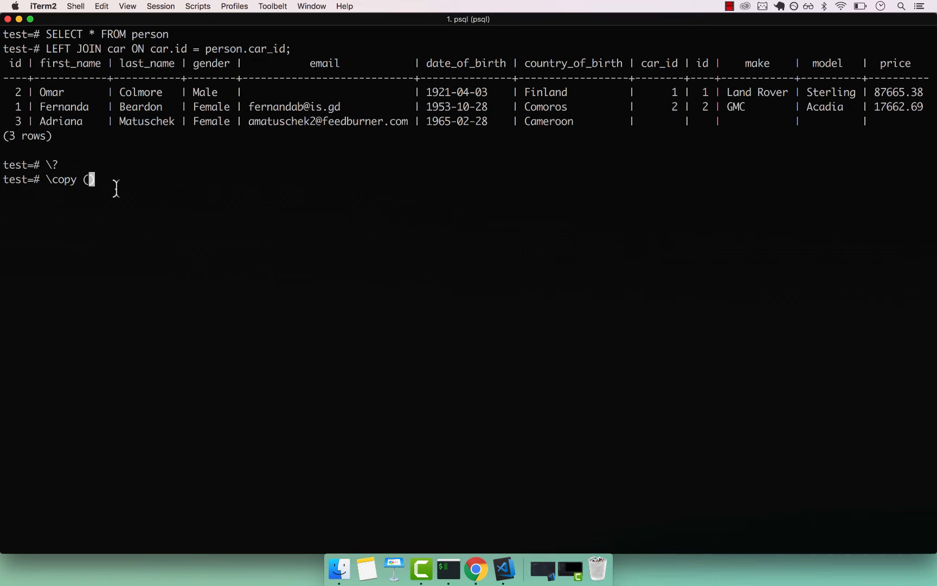
text(SE)
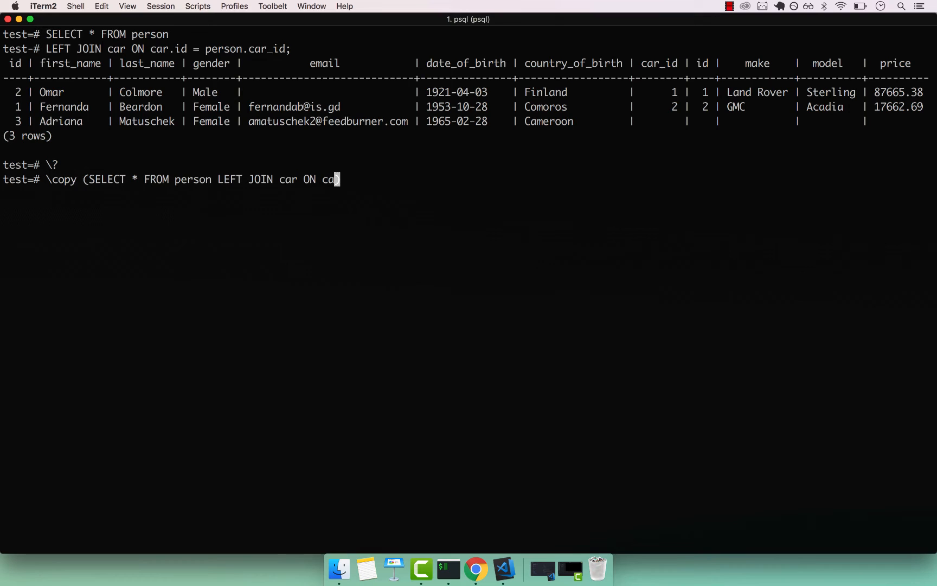
text(r.id =)
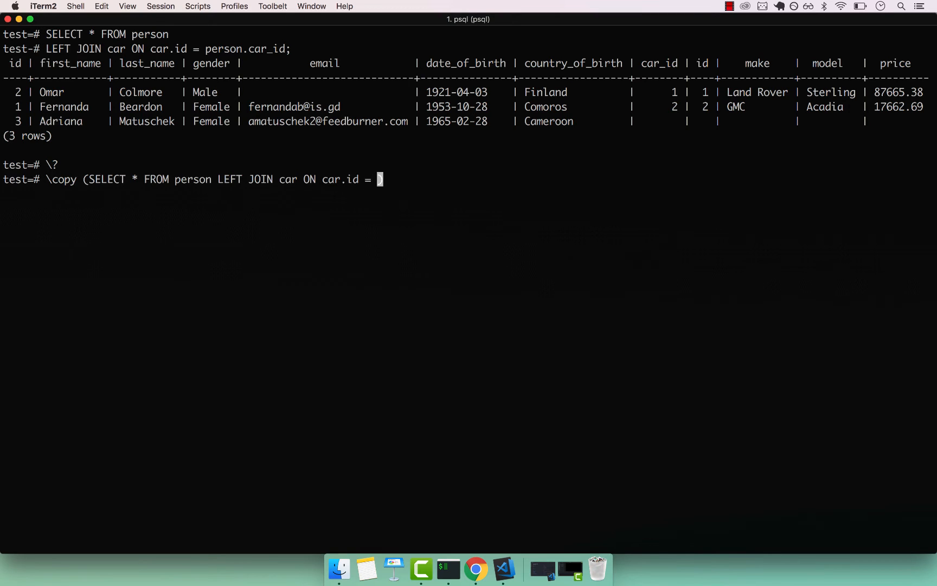
text(person)
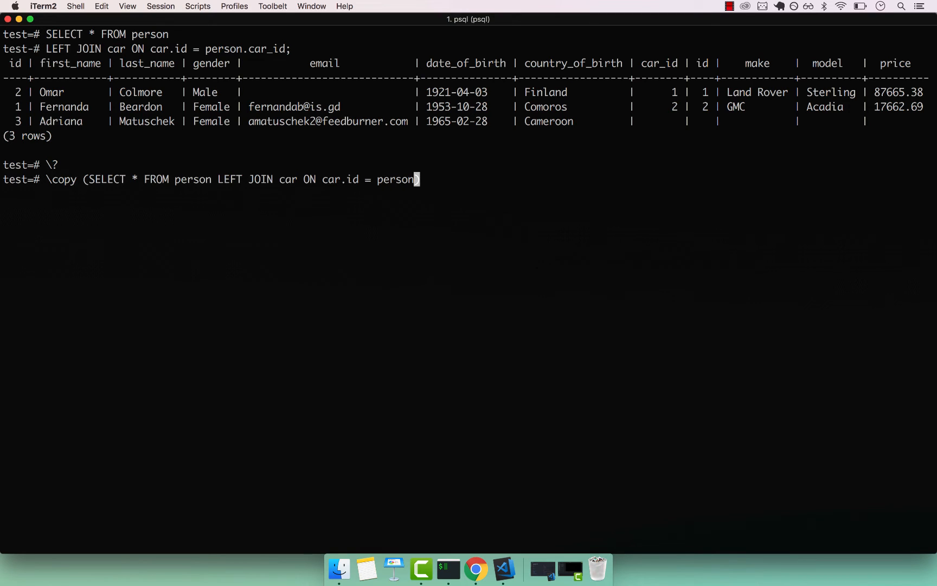
text(.)
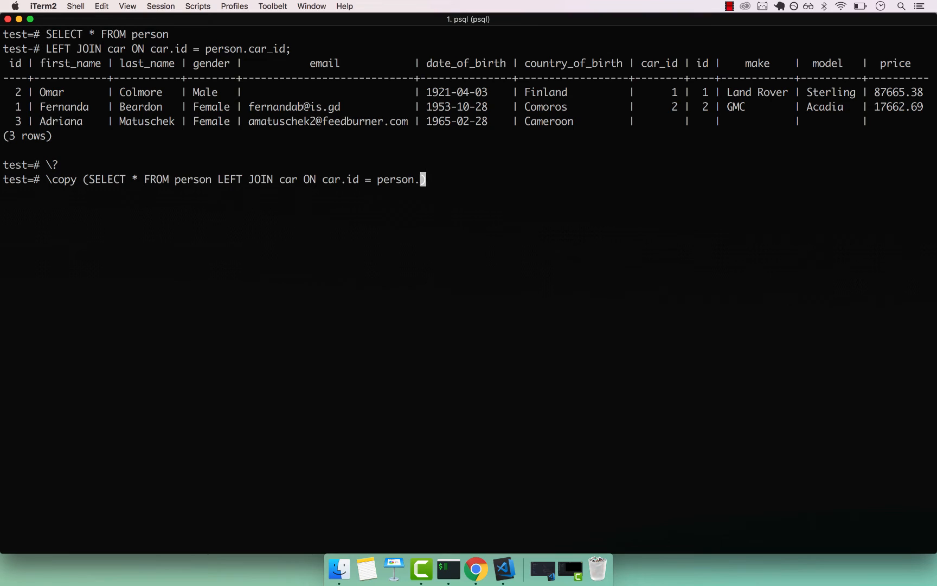
text(car_)
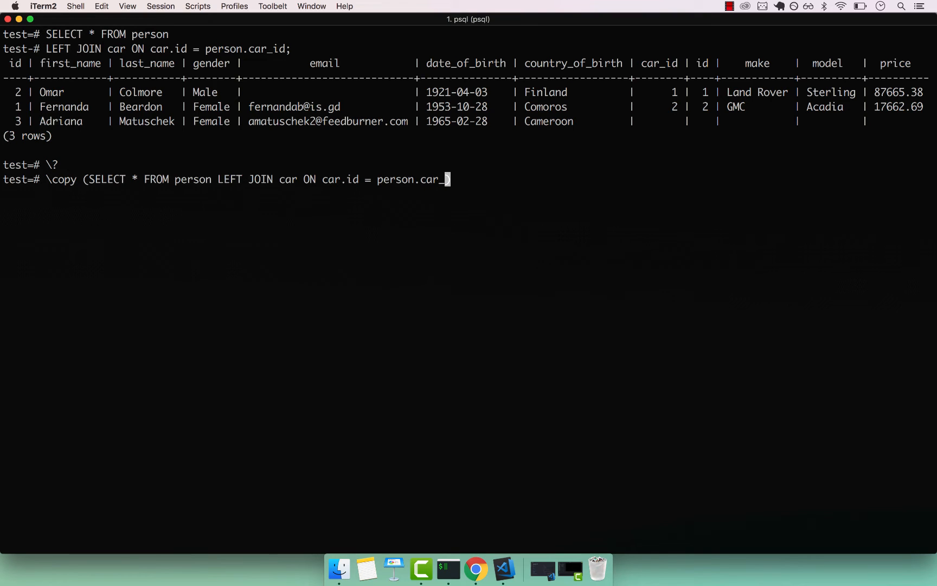
text(id)
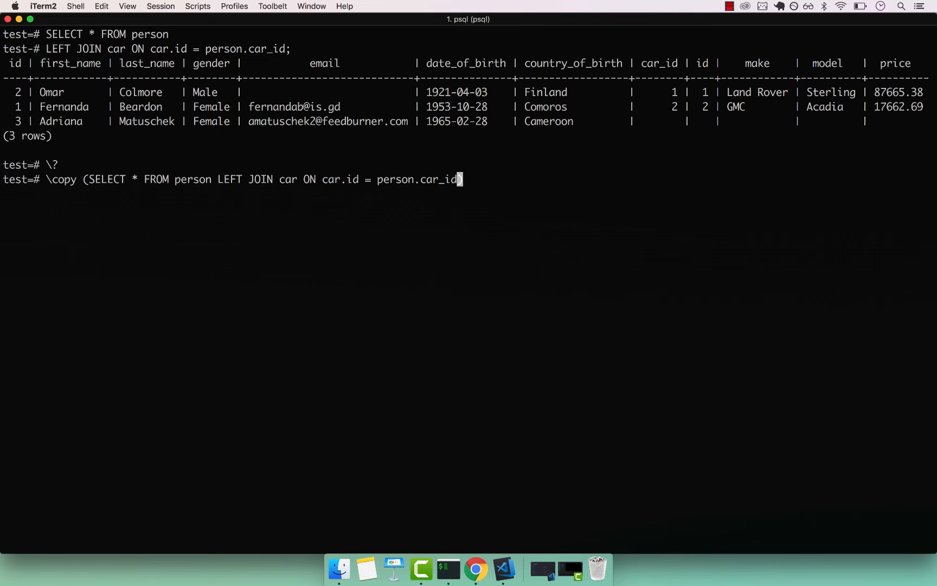
text())
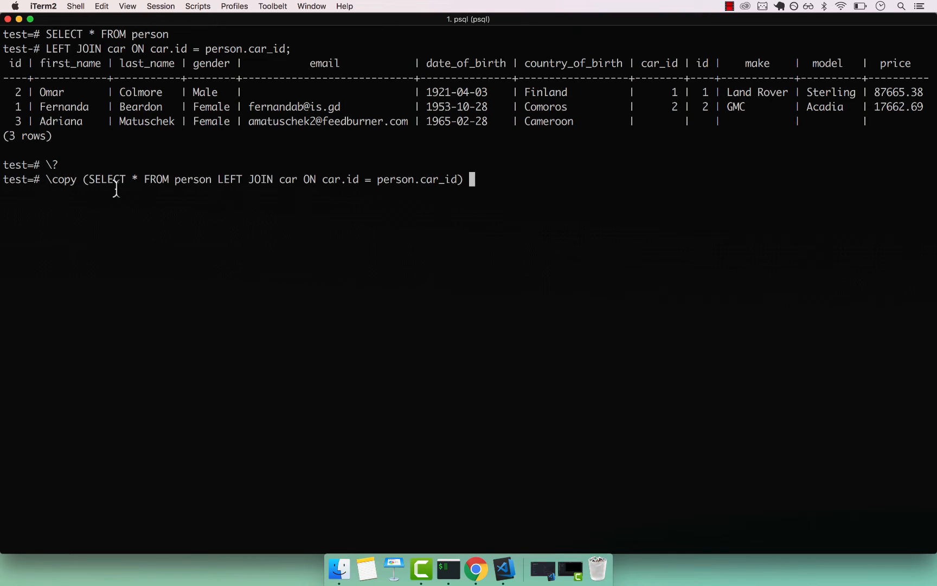
- Direct the export TO the Desktop path with DELIMITER ',' CSV HEADER
text(T)
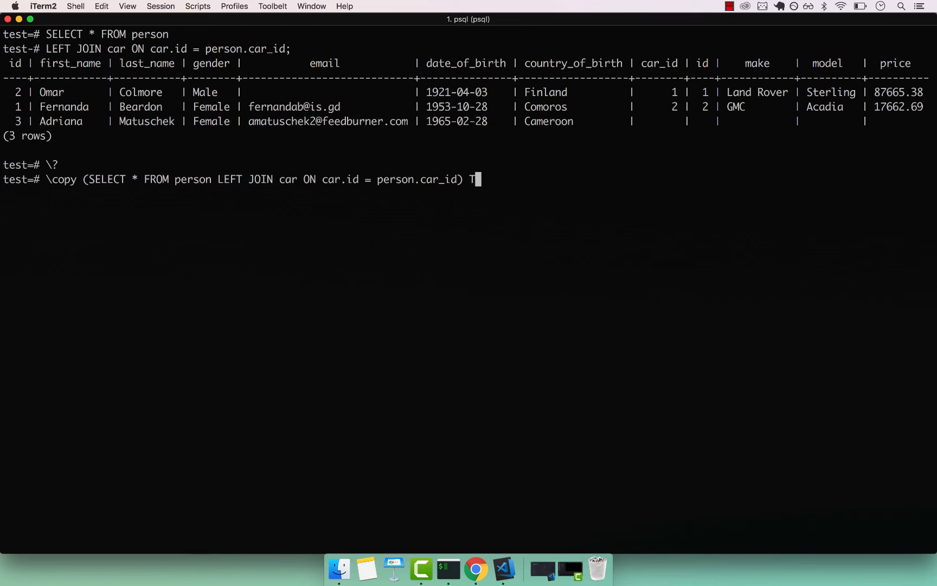
text(O)
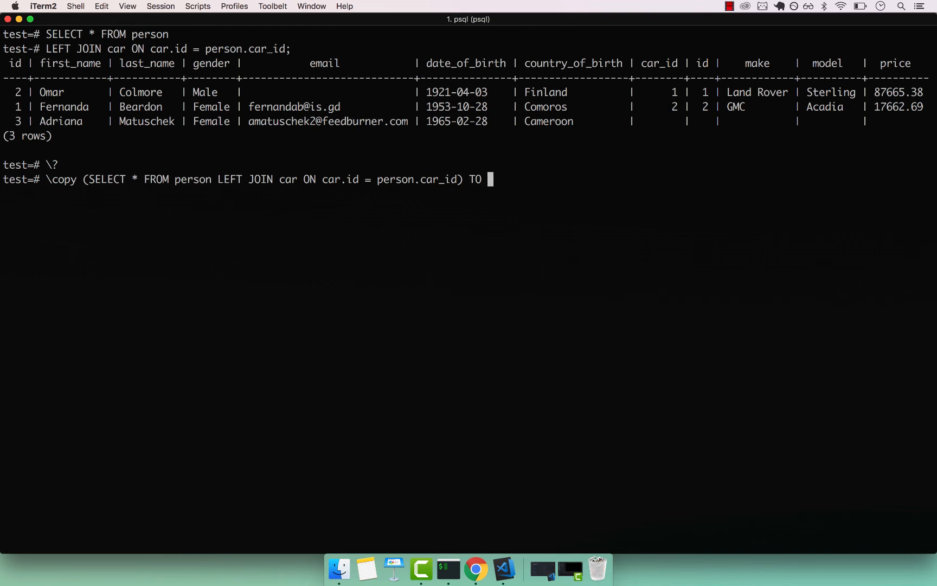
text(')
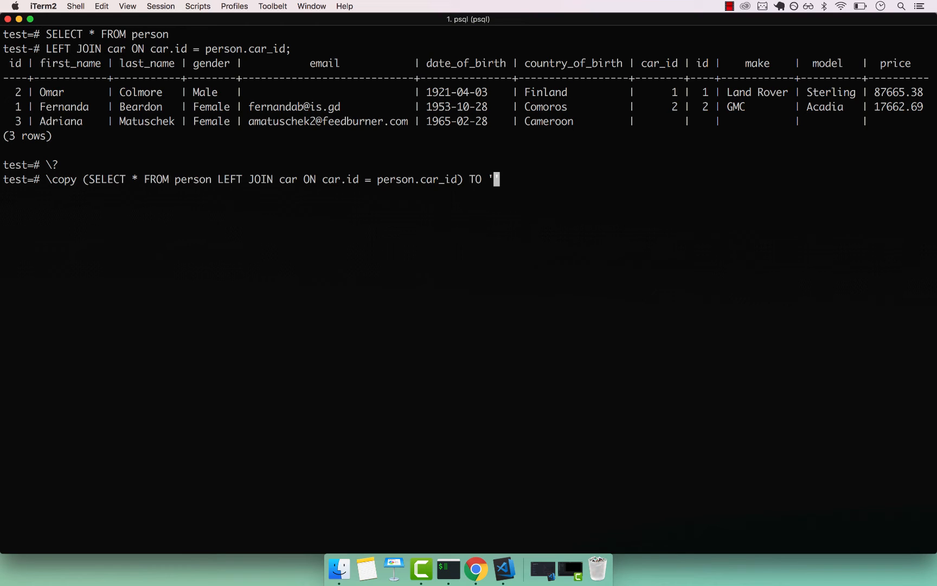
text(/Users/)
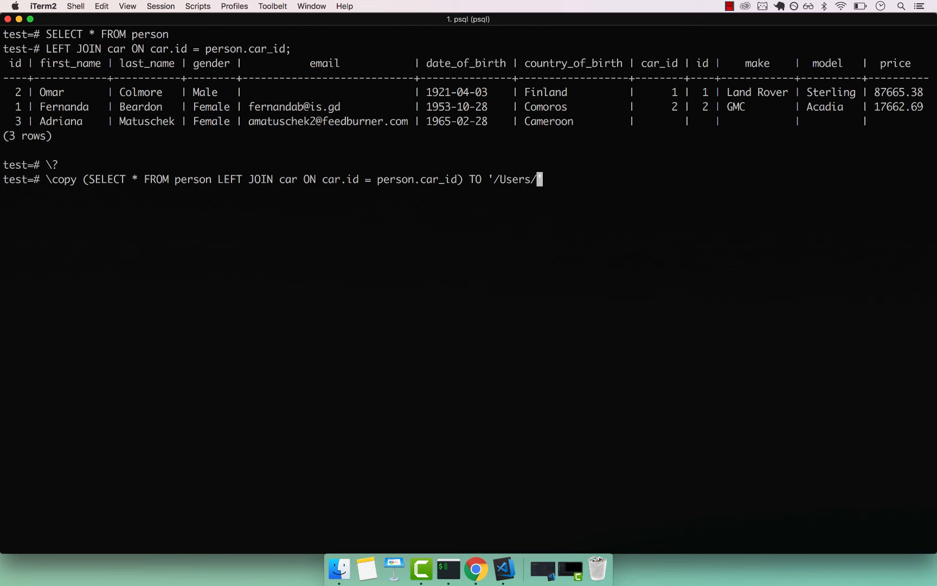
text(amigosco)
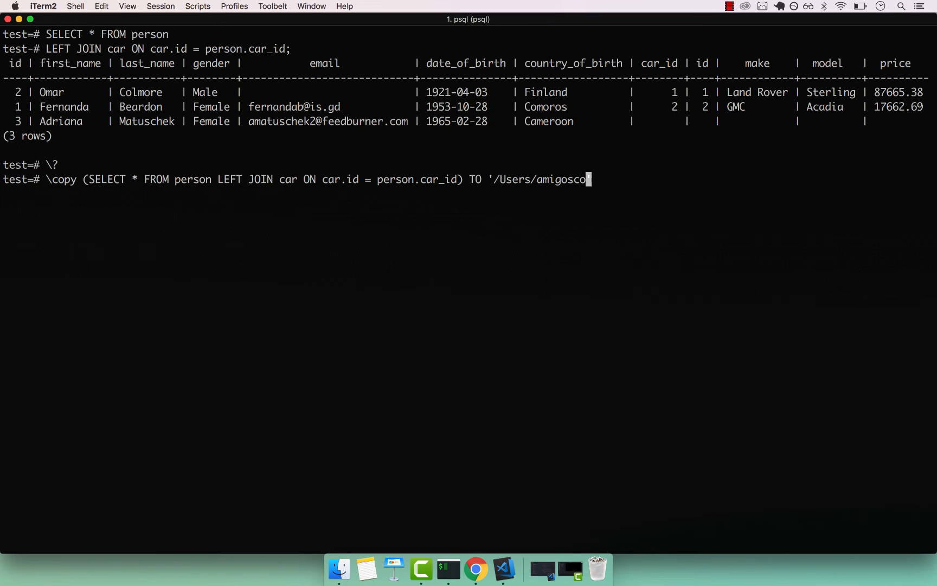
text(de/Desck)
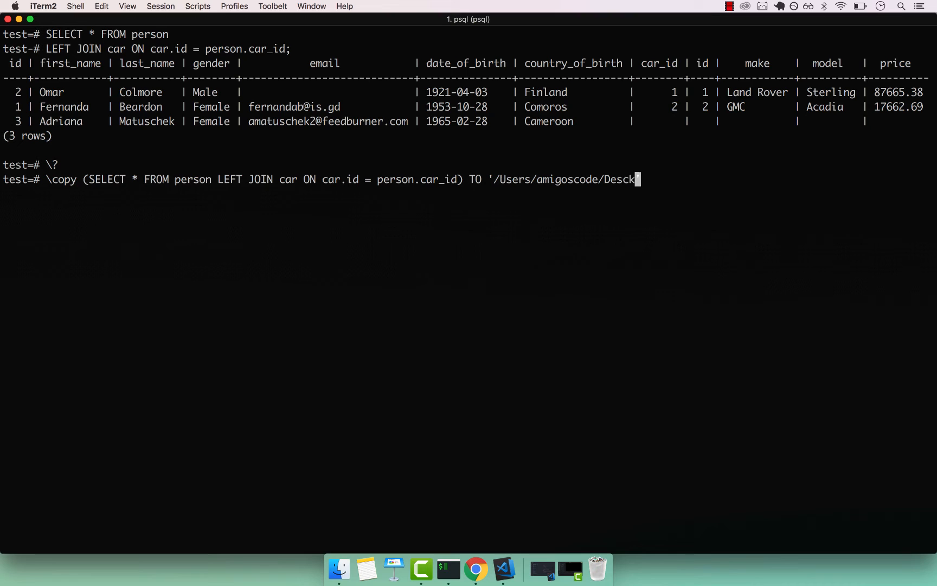
text(top' DE)
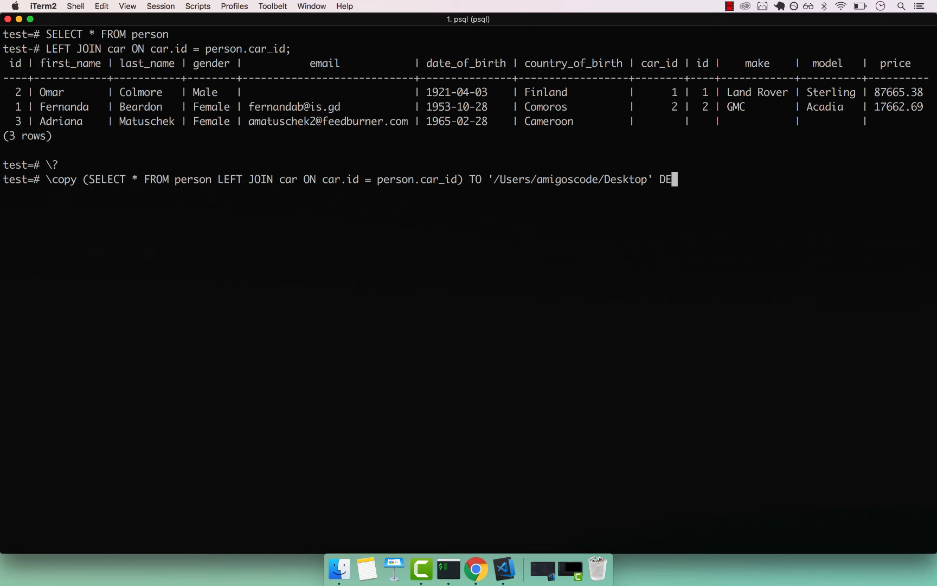
text(LIMITER)
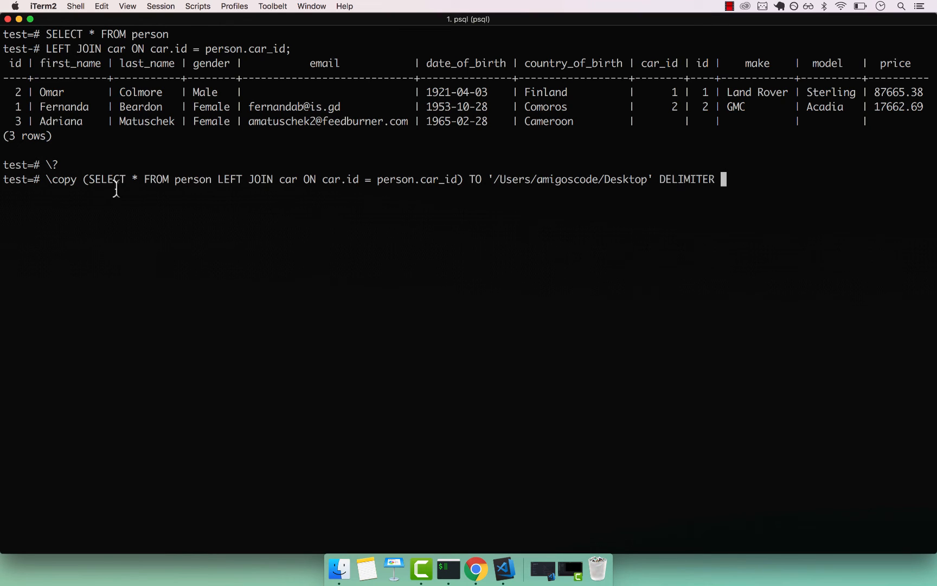
text(',)
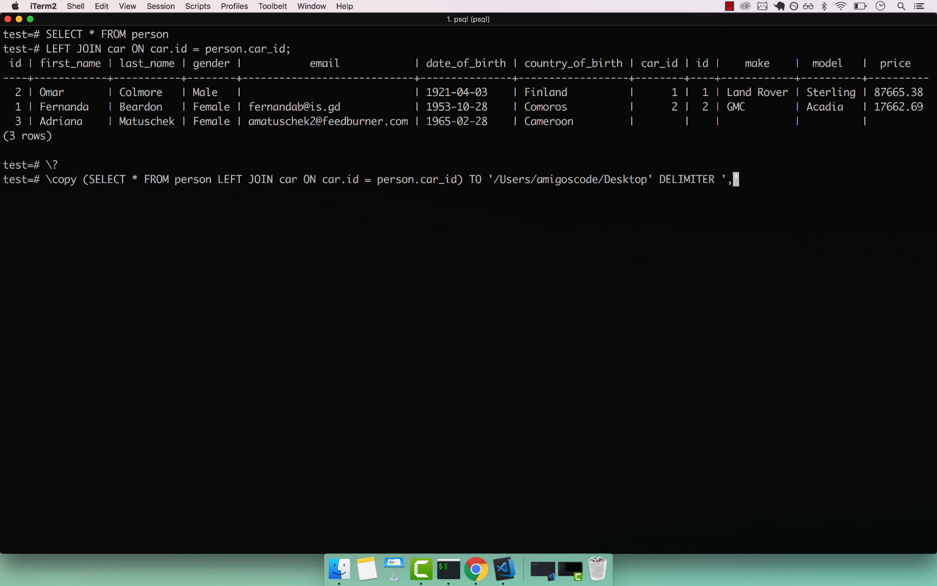
text(')
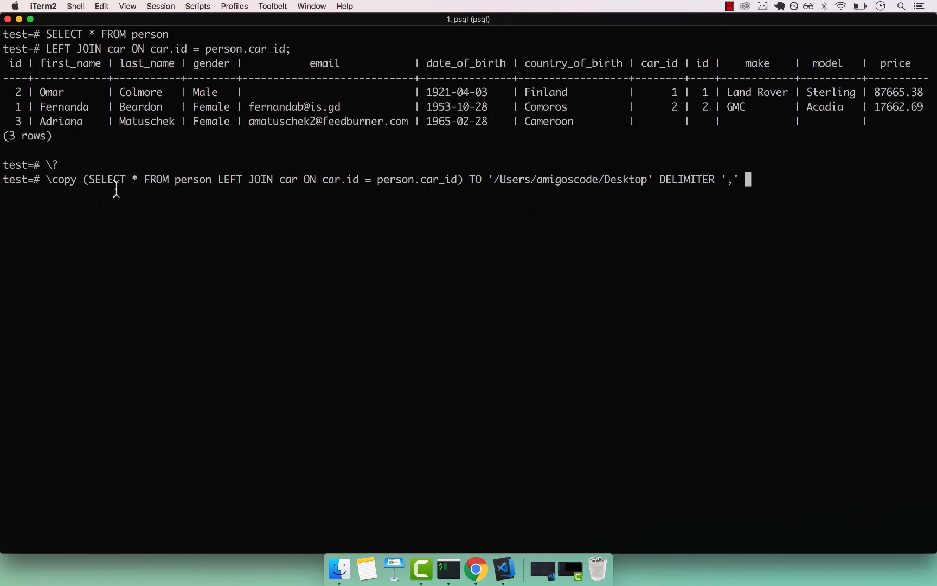
text(CSV)
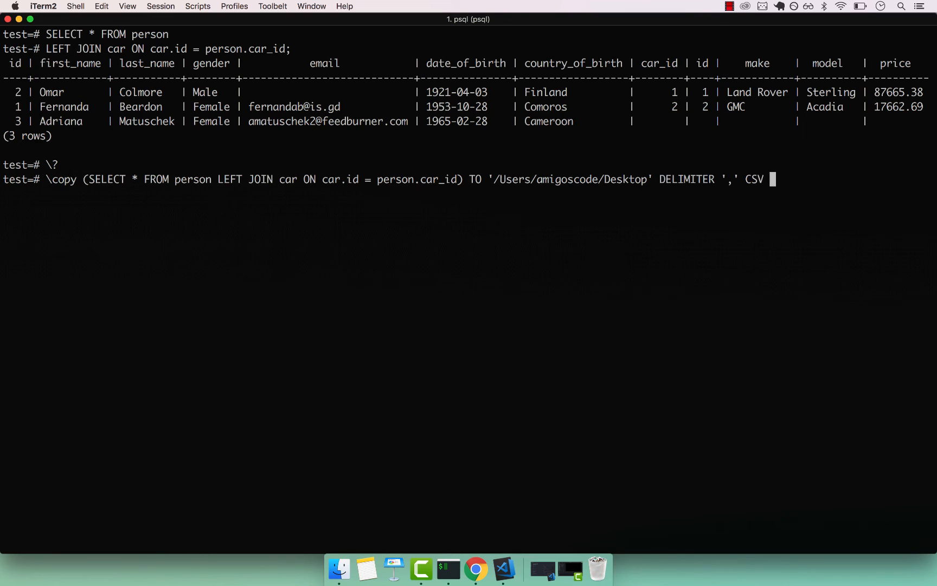
text(HEADER;)
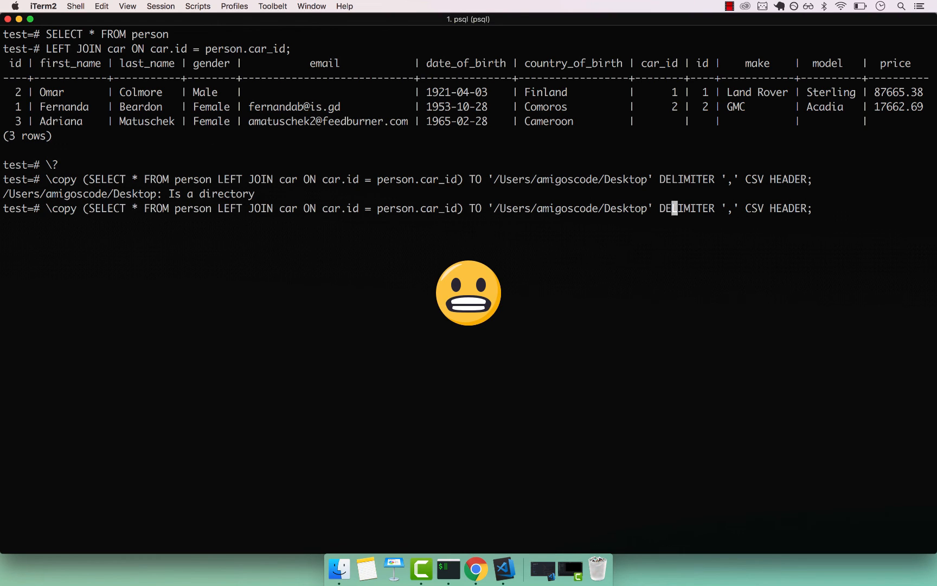
- Retarget the failed export to a results.csv file inside Desktop
text(/)
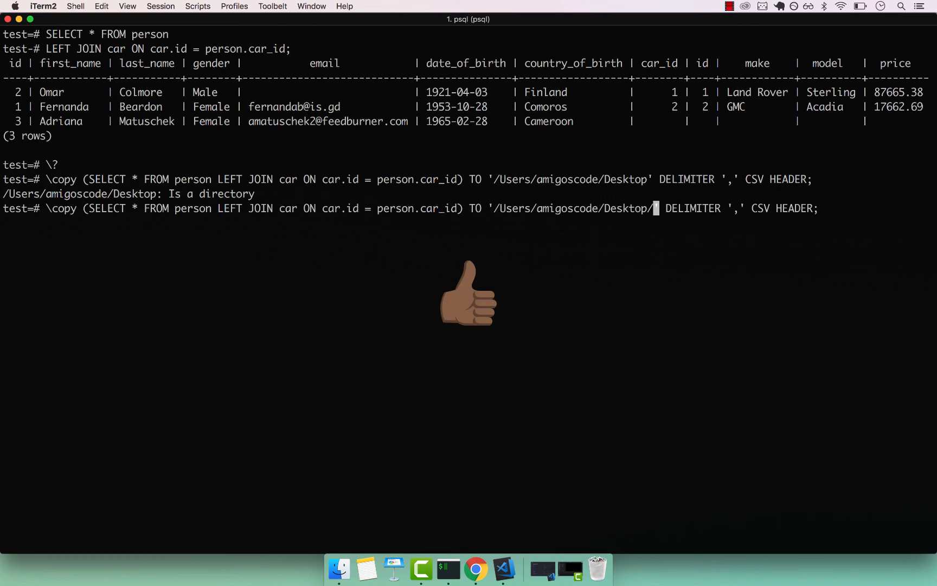
text(re)
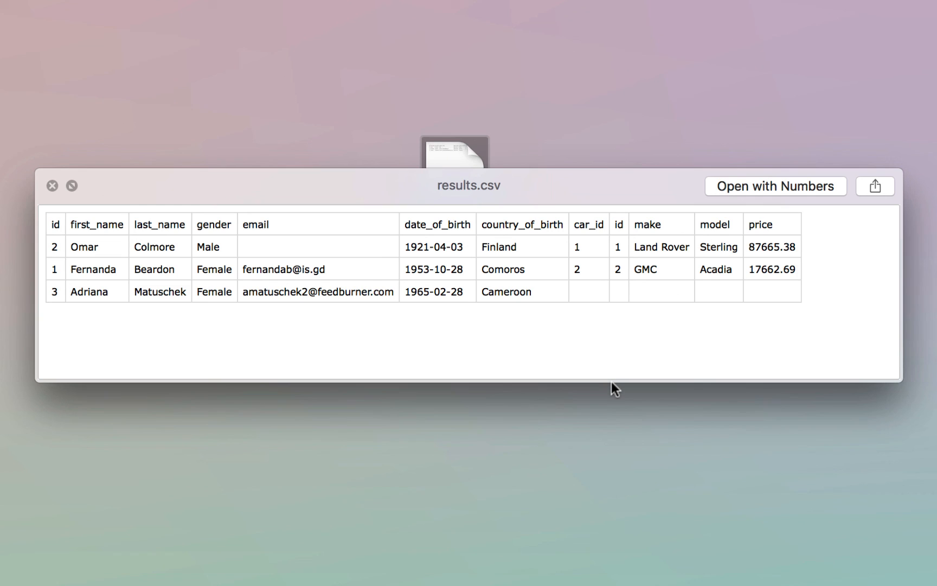
mouse_move(60, 226)
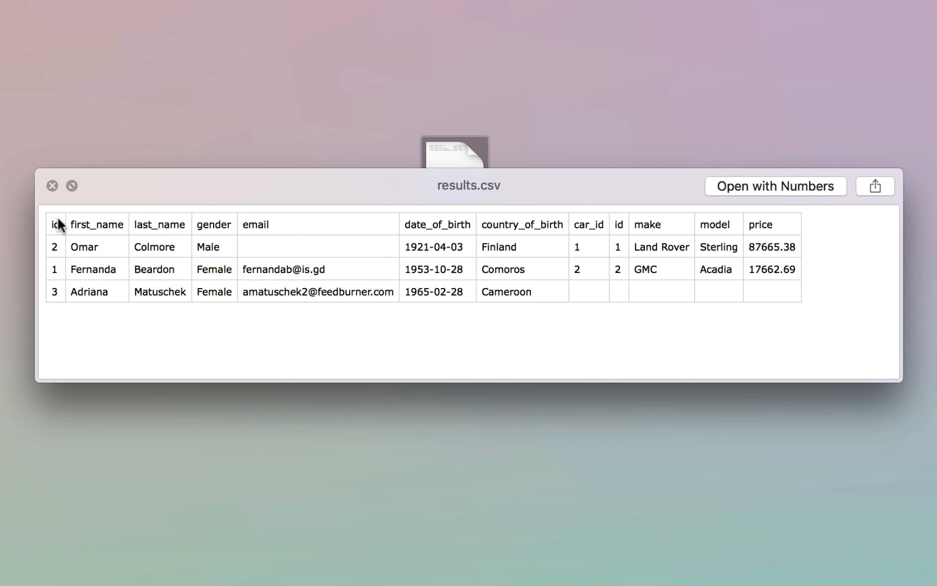
mouse_move(849, 317)
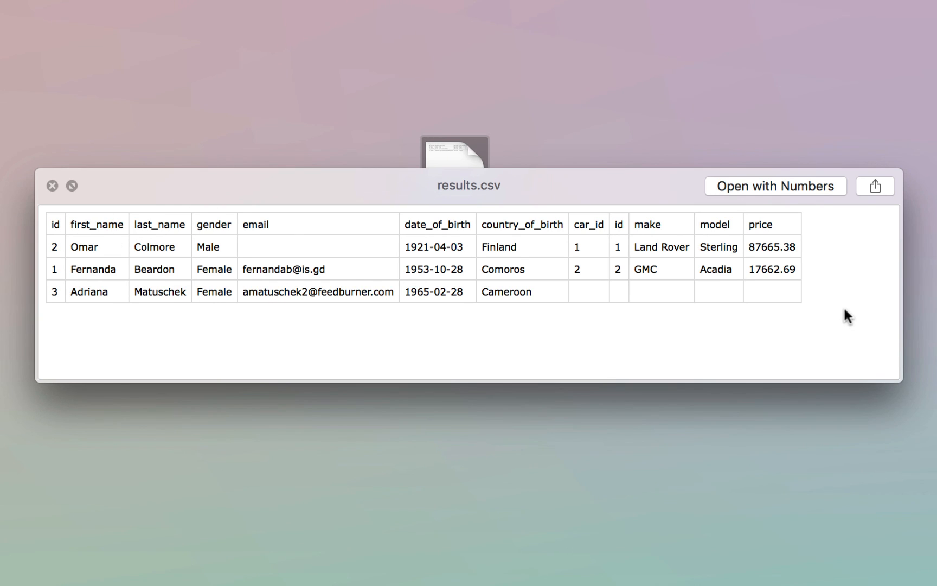
mouse_move(141, 256)
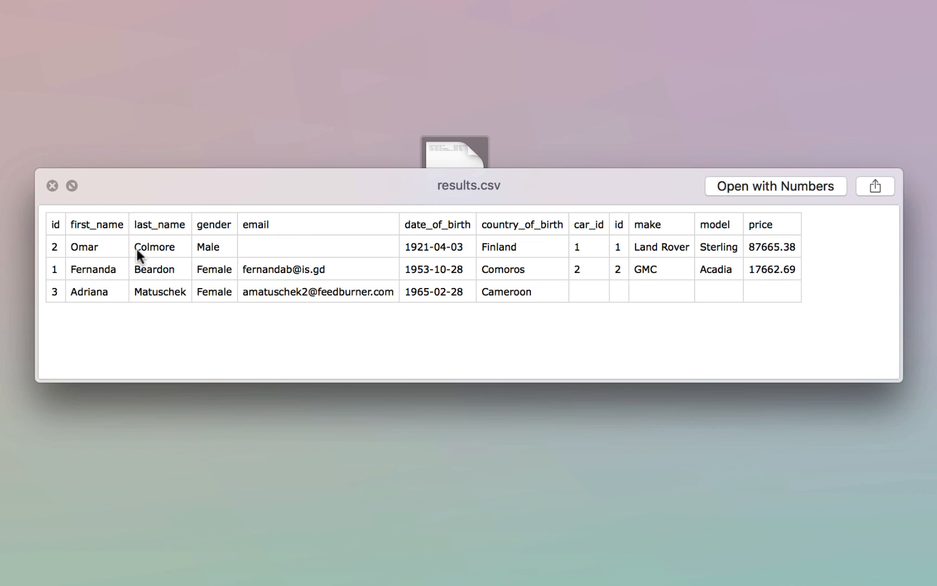
mouse_move(103, 257)
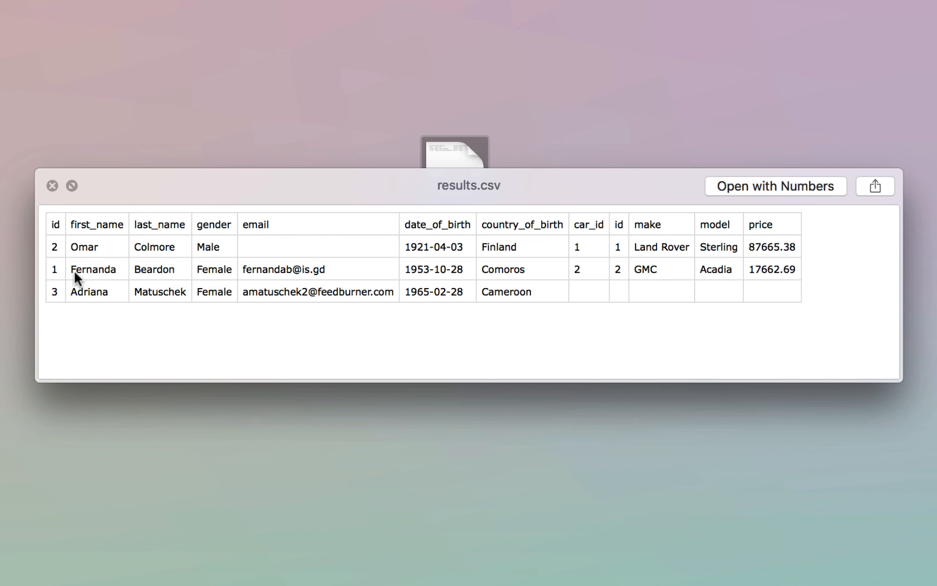
mouse_move(373, 329)
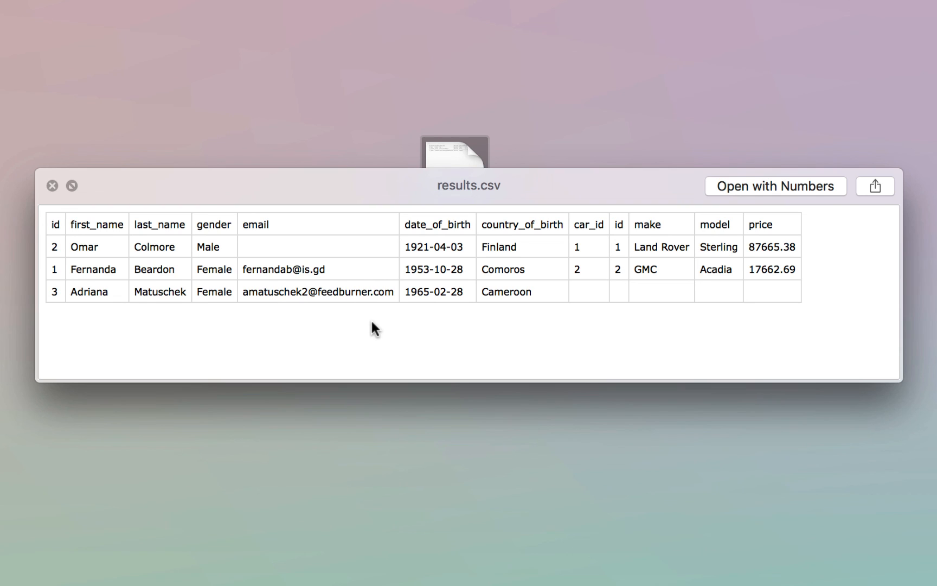